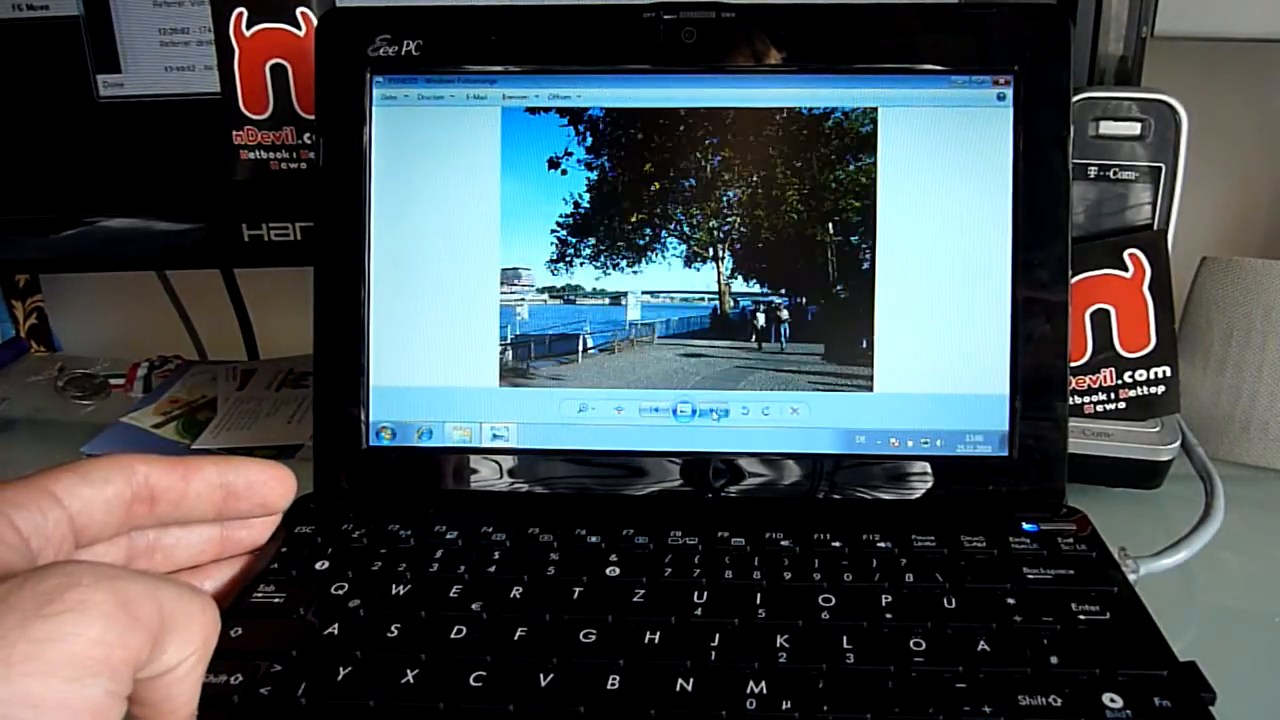
# - Exit Photoshop CS4, triggering the Program Compatibility Assistant notice
pyautogui.click(716, 410)
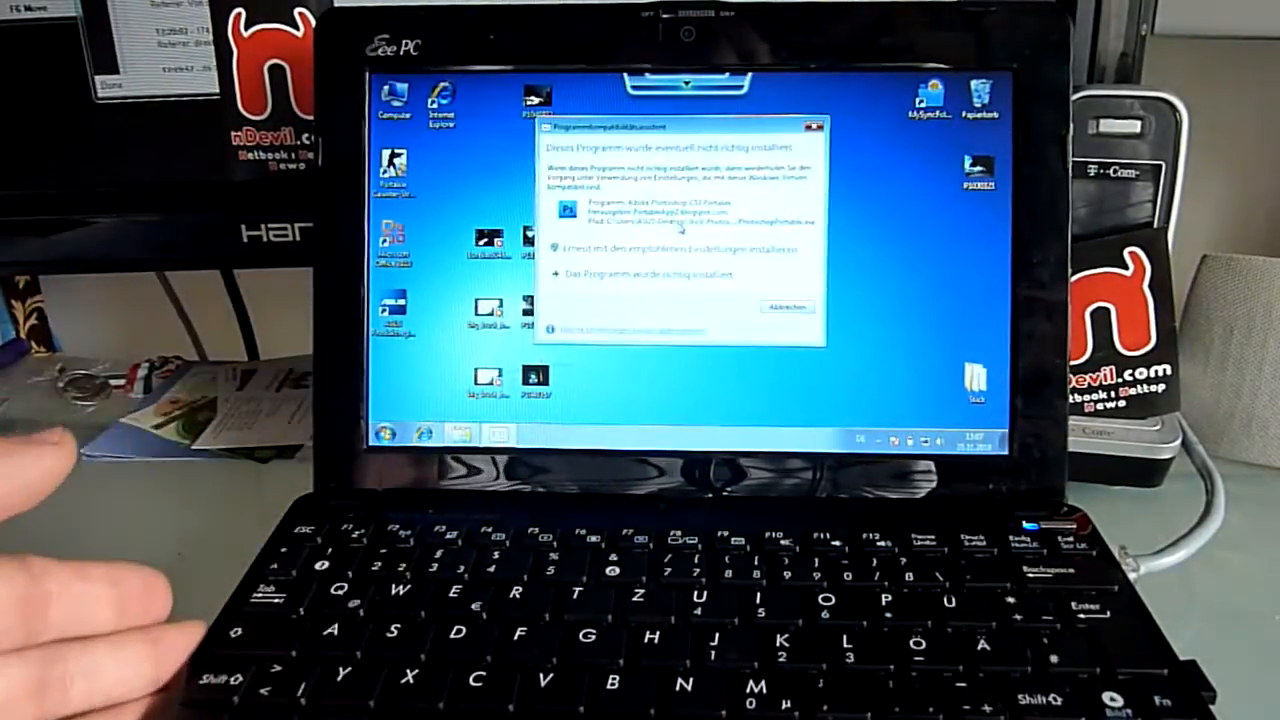
# - Dismiss the compatibility notice and bring up the Start menu's program list
pyautogui.click(788, 308)
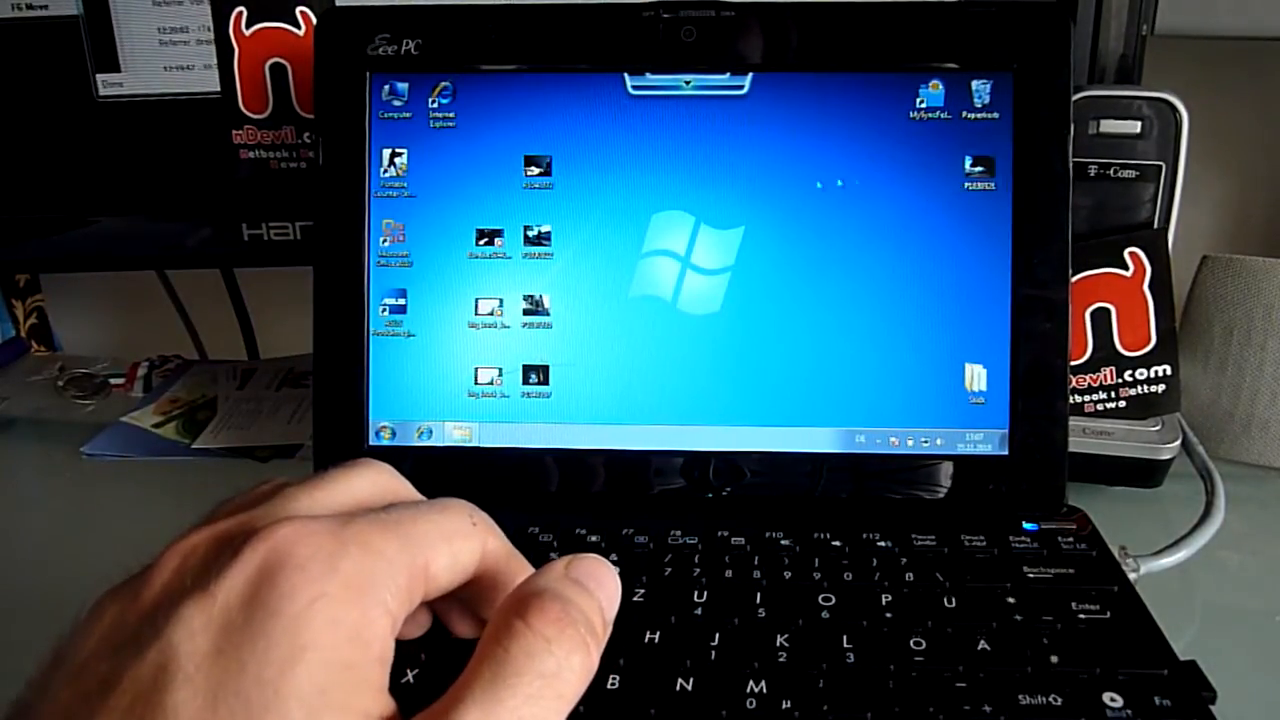
pyautogui.click(382, 432)
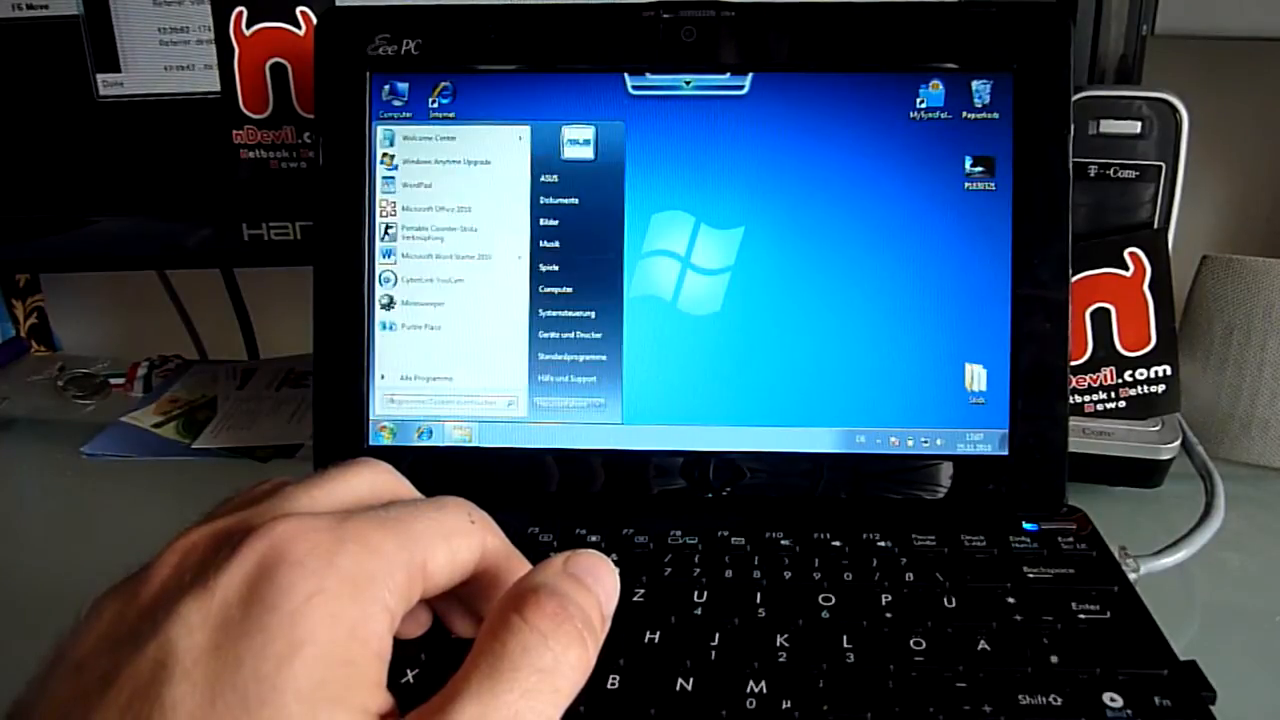
# - Launch Word 2010 Starter, try it briefly, then close it without saving
pyautogui.click(424, 376)
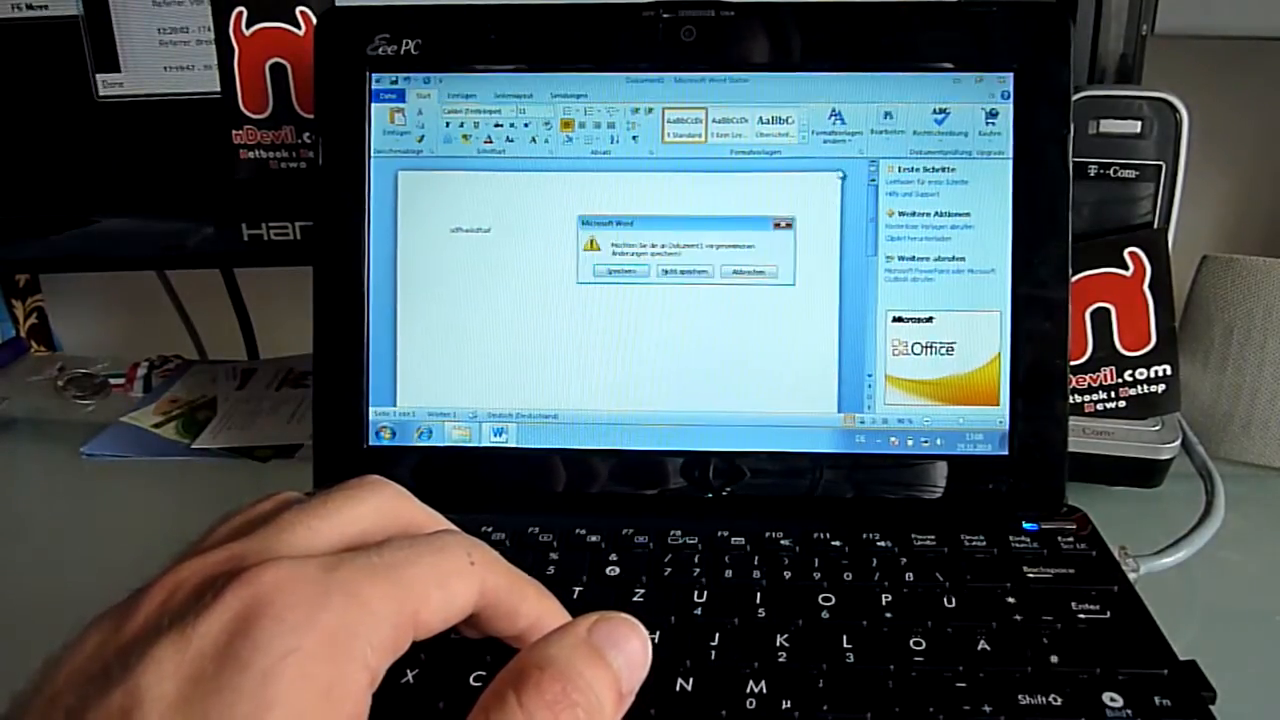
pyautogui.click(684, 272)
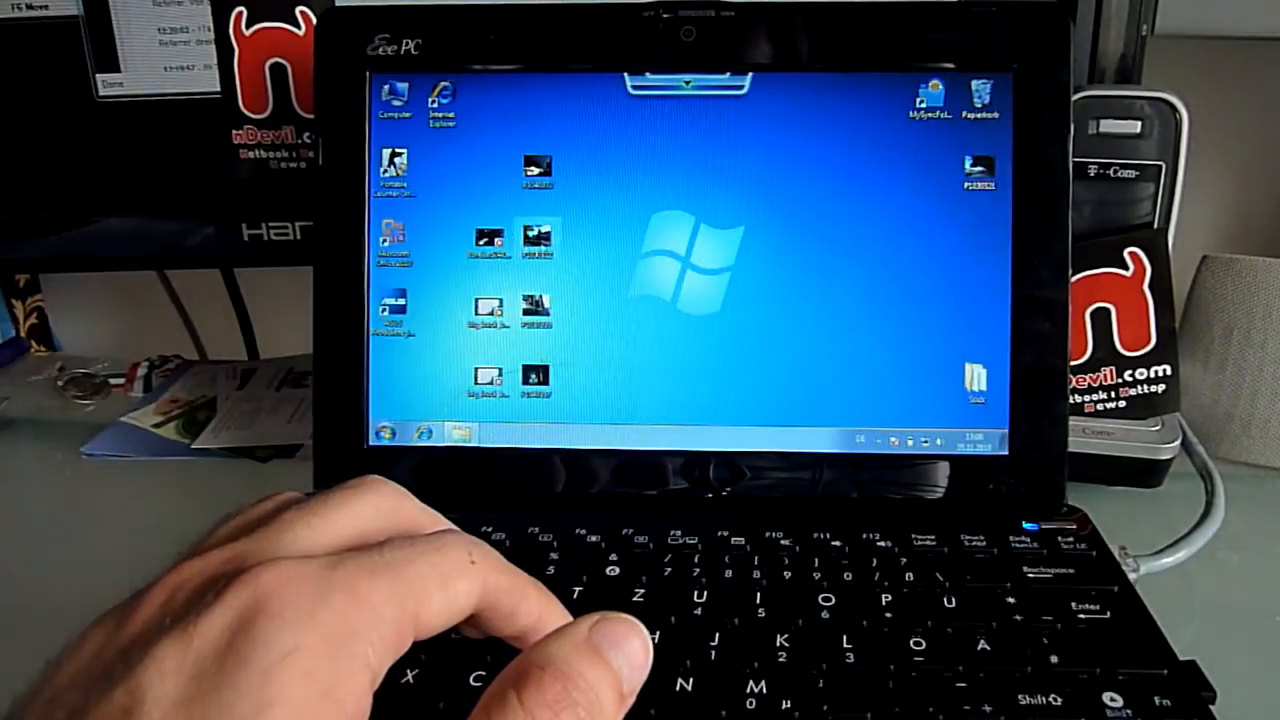